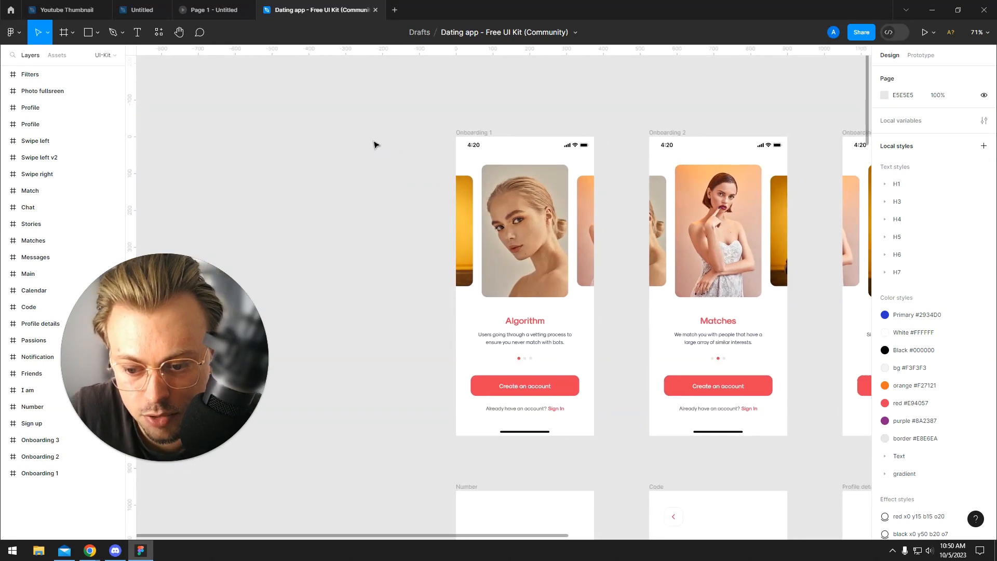
# Select the Onboarding 1 frame and reveal Flow 1 and its connection arrows in the Prototype tab.
pyautogui.click(62, 31)
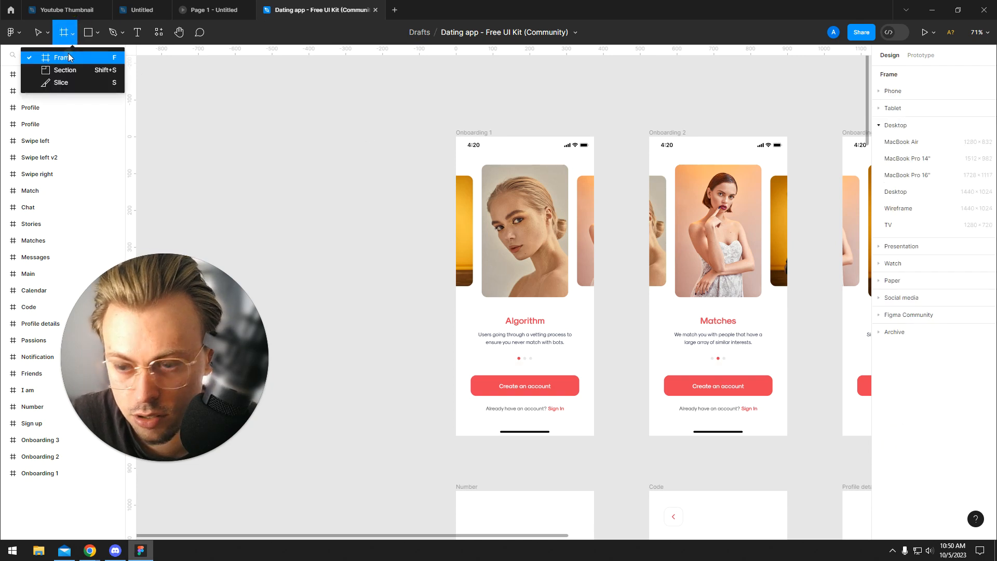
pyautogui.click(892, 91)
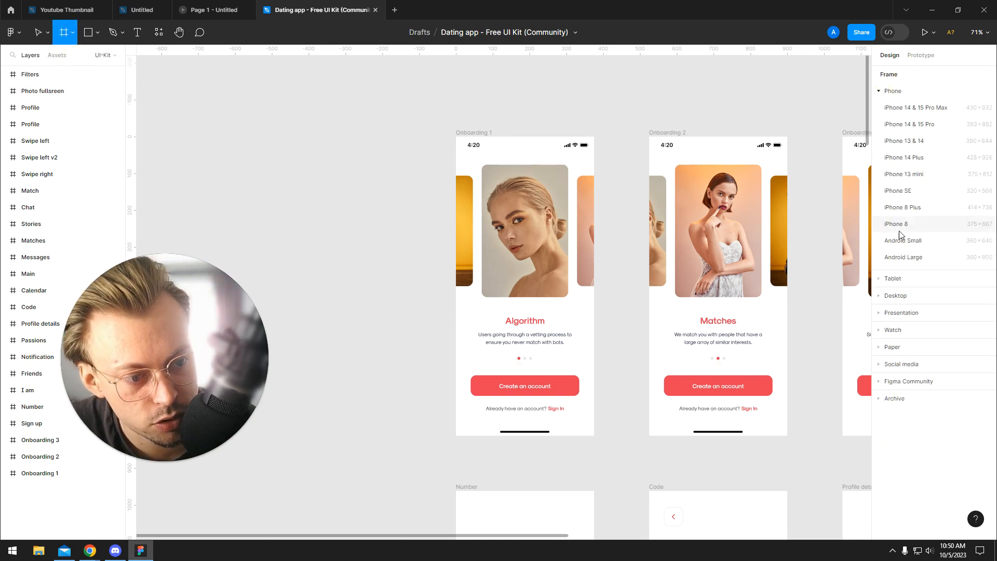
pyautogui.moveTo(698, 107)
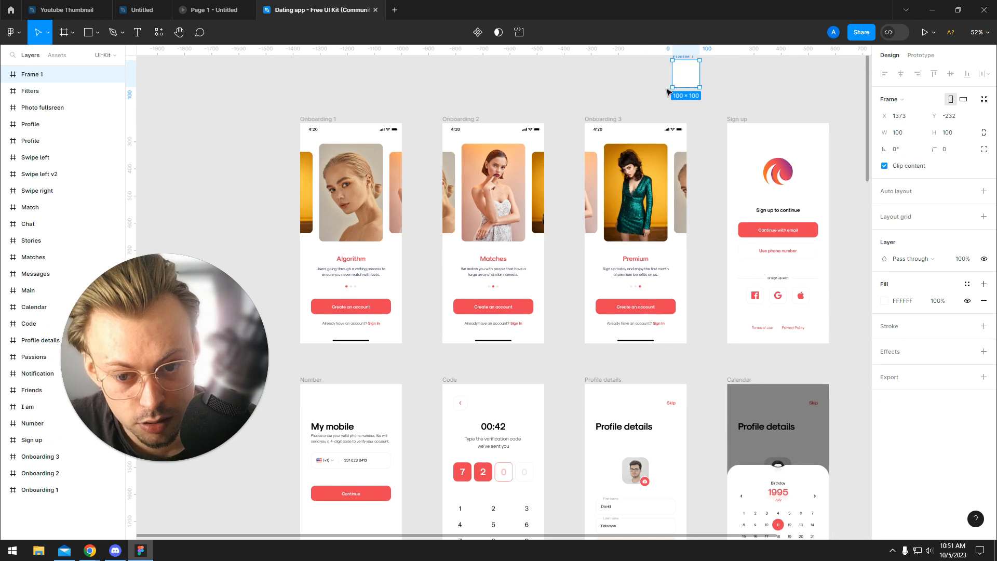
pyautogui.click(350, 231)
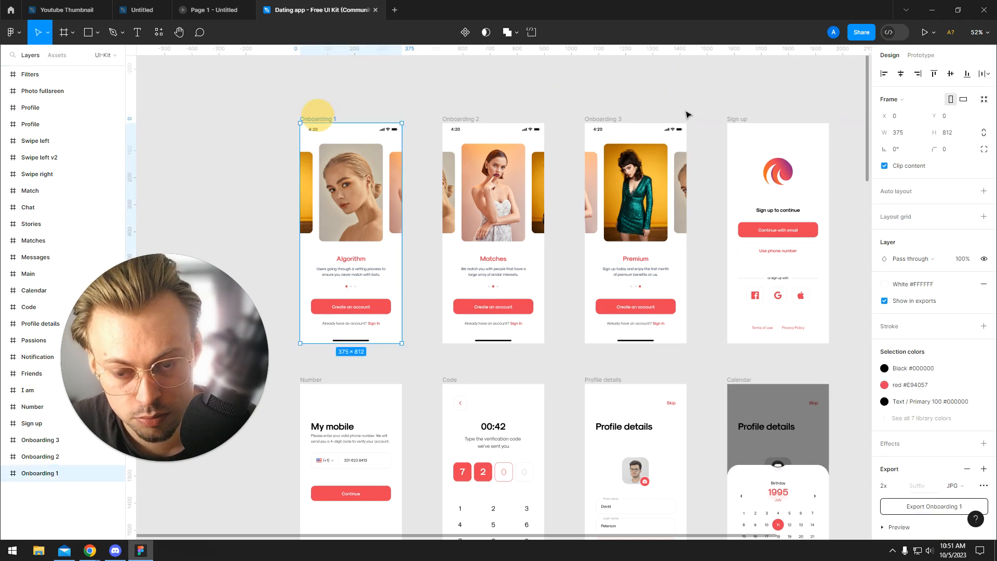
pyautogui.click(920, 56)
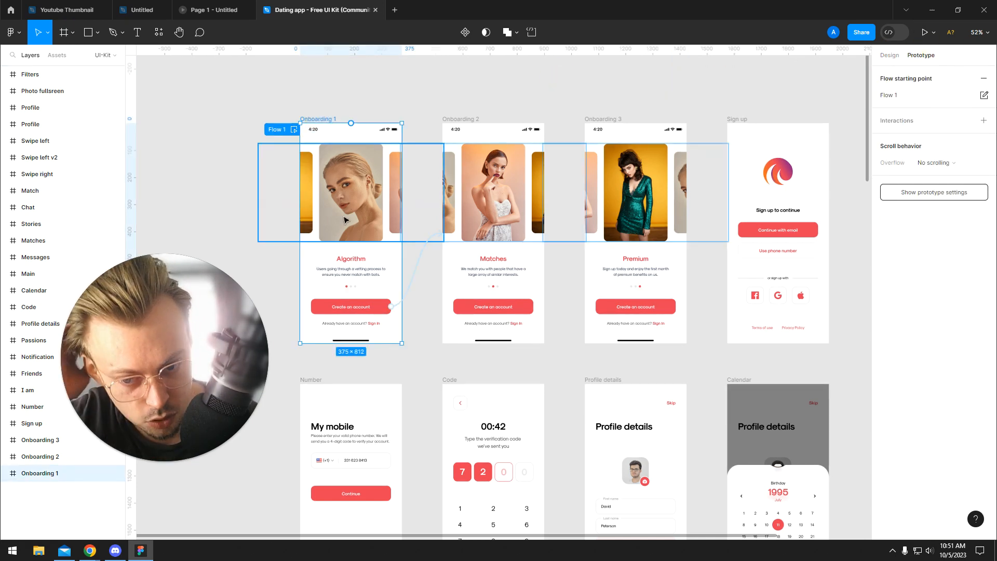
pyautogui.click(928, 31)
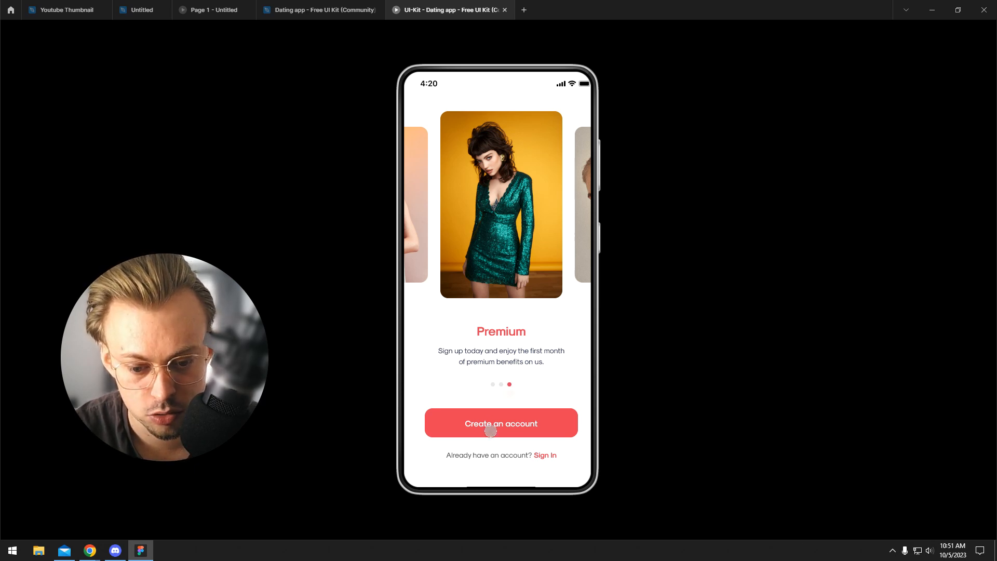
pyautogui.moveTo(514, 352)
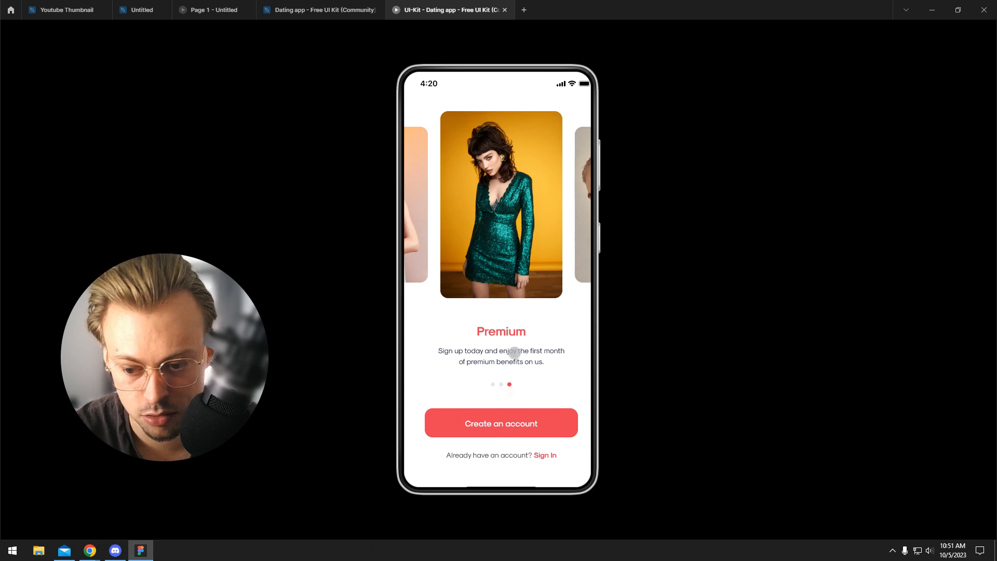